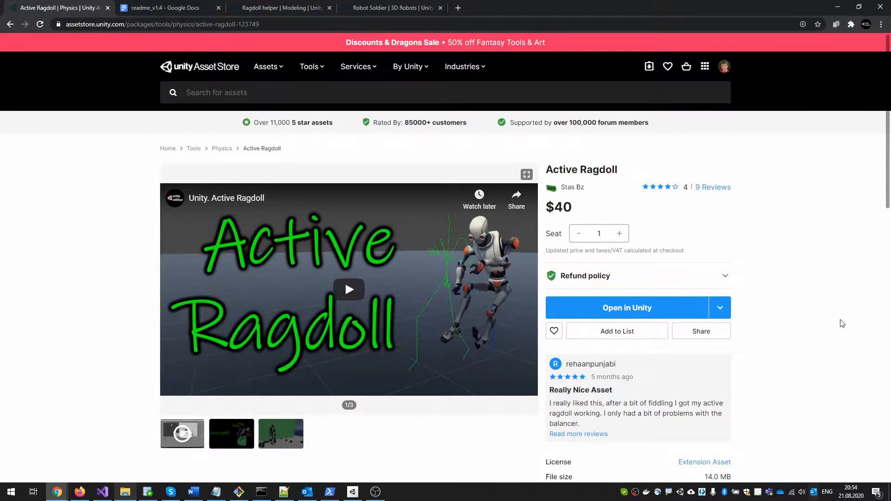
{"action": "mouse_move", "coordinate": [354, 477]}
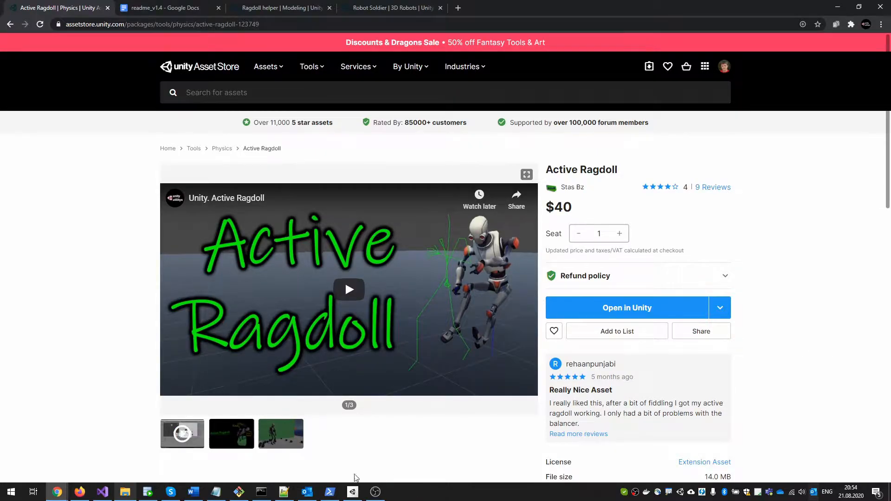
- Create a new 3D project from the Active Ragdoll package and remove the default Scenes folder
{"action": "left_click", "coordinate": [627, 308]}
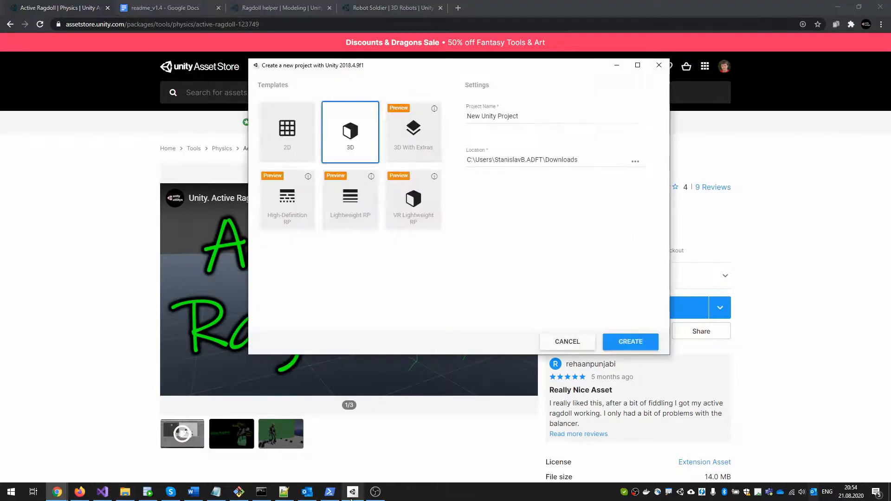
{"action": "left_click", "coordinate": [629, 342]}
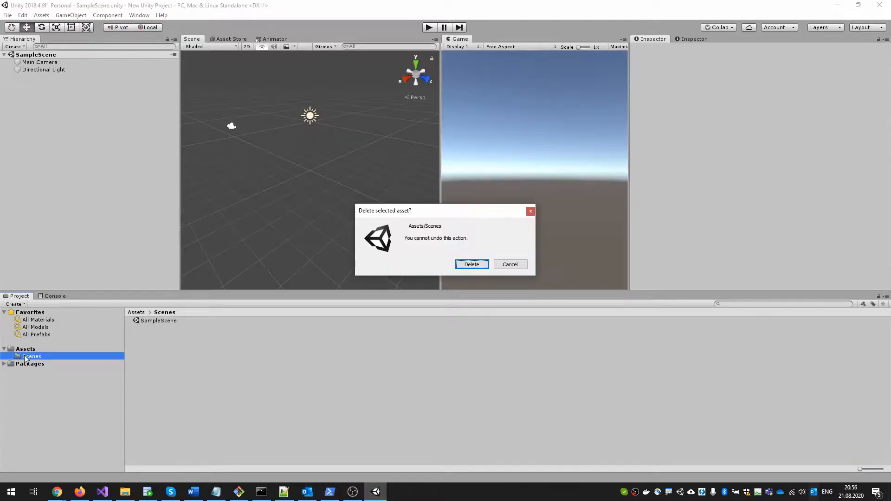
{"action": "left_click", "coordinate": [471, 265]}
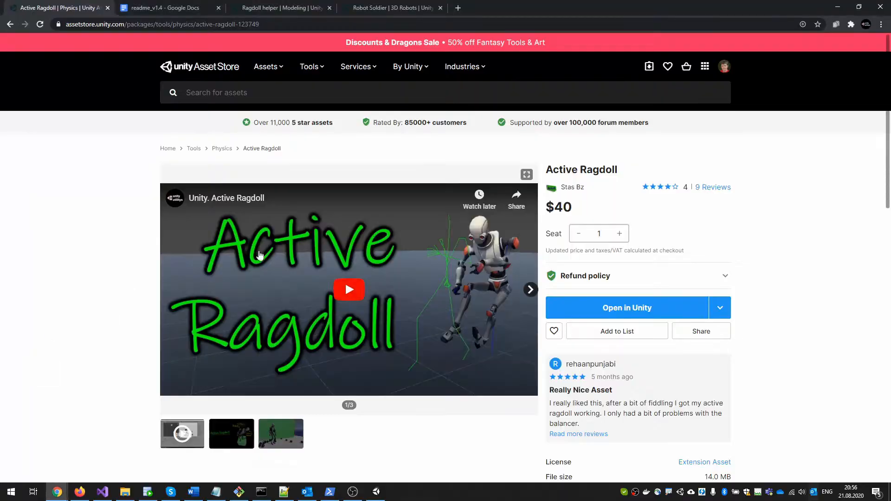
- Import Active Ragdoll and browse Assets > BzKovSoft > ActiveRagdoll in the project
{"action": "left_click", "coordinate": [627, 307]}
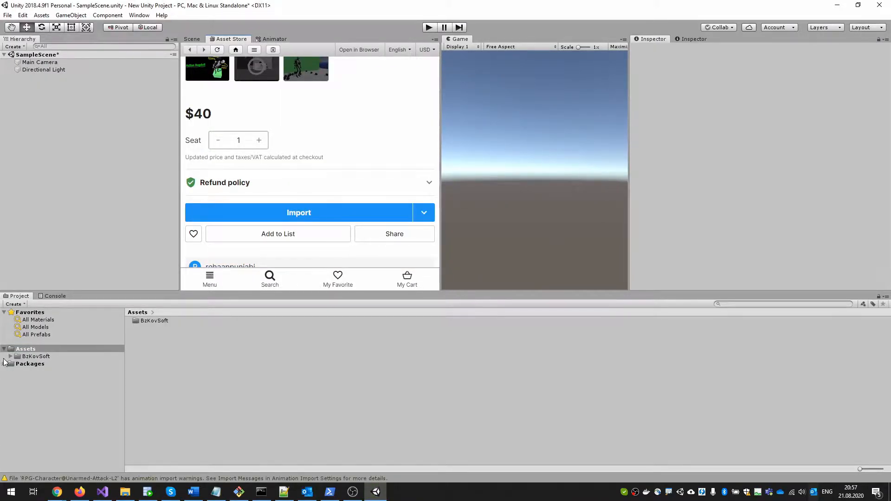
{"action": "left_click", "coordinate": [36, 357]}
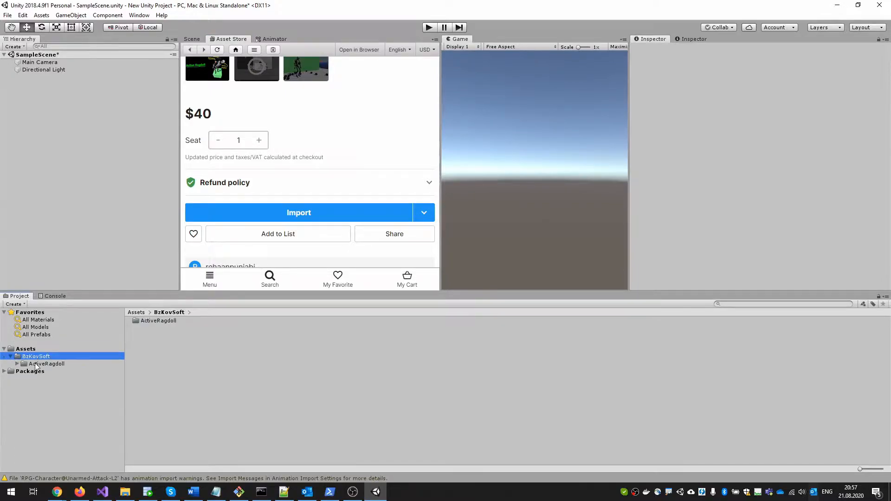
{"action": "left_click", "coordinate": [46, 364]}
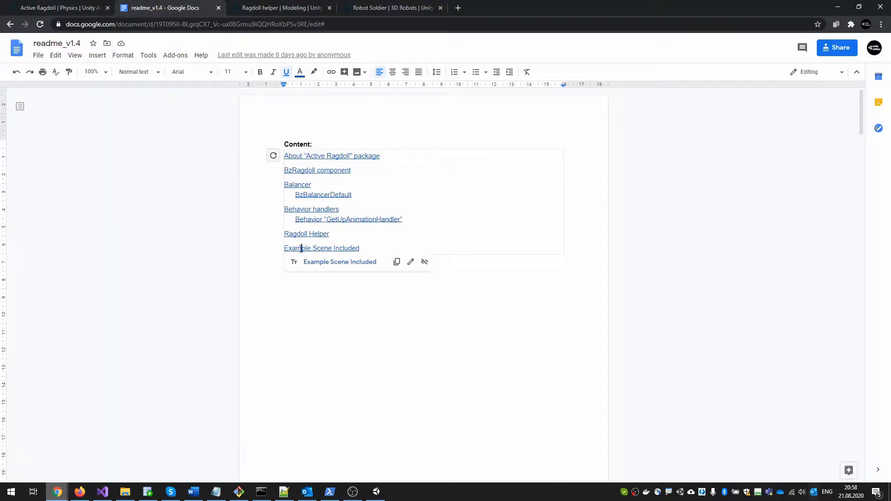
- Read the Example Scene Included section and expand Robot Kyle AI to inspect its layers
{"action": "left_click", "coordinate": [322, 248]}
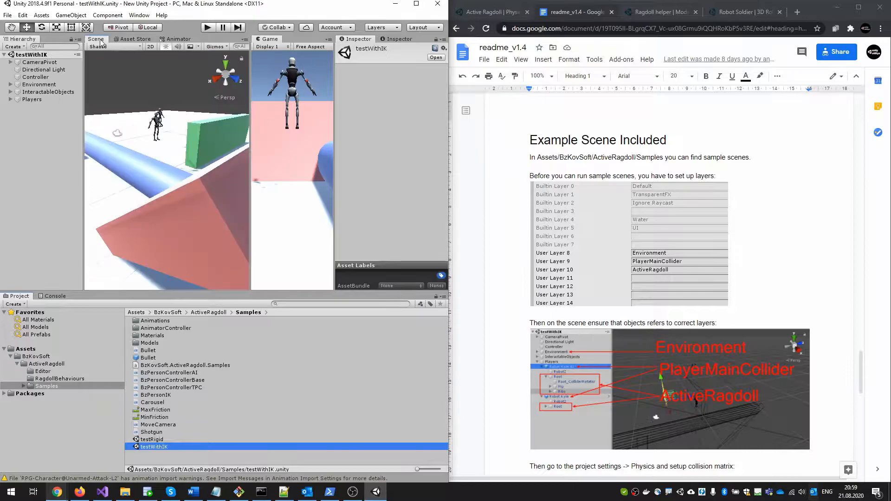
{"action": "scroll", "scroll_direction": "down", "scroll_amount": 3}
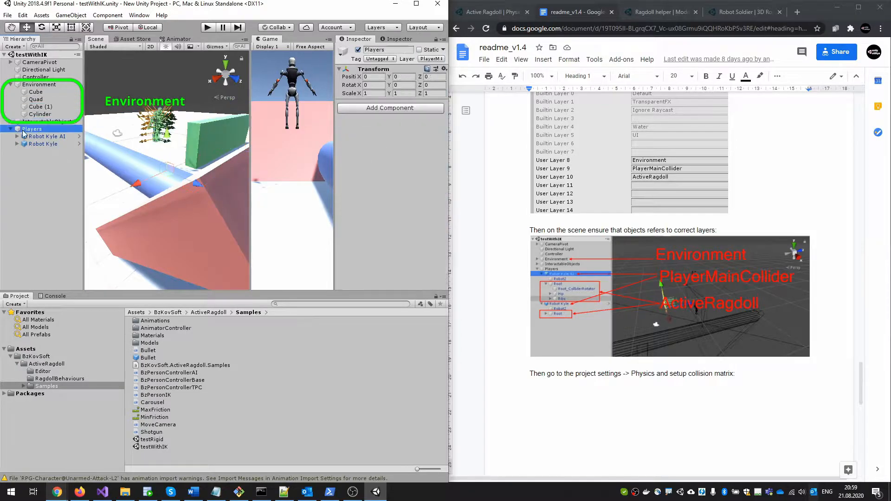
{"action": "left_click", "coordinate": [44, 136]}
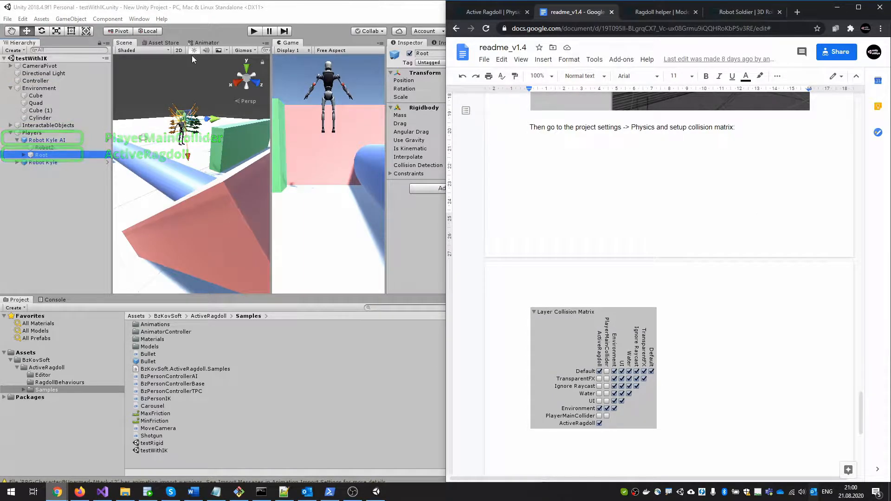
- Review the Layer Collision Matrix in Project Settings > Physics
{"action": "left_click", "coordinate": [22, 18]}
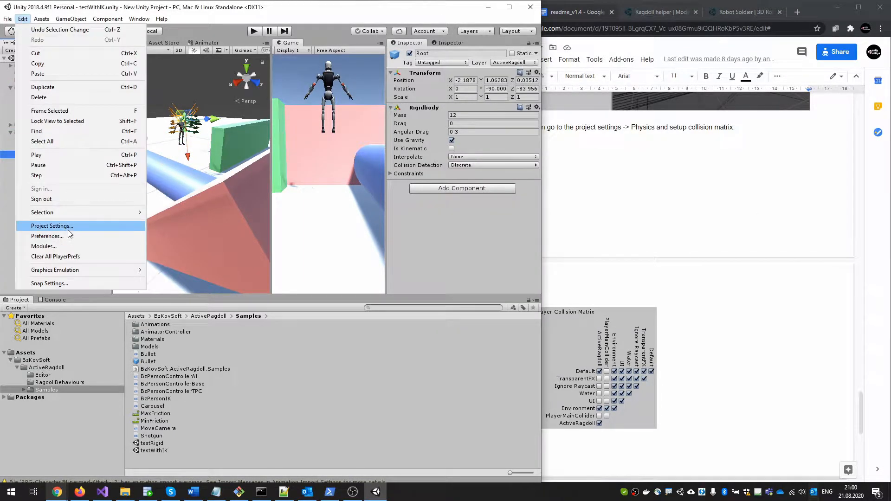
{"action": "left_click", "coordinate": [52, 225]}
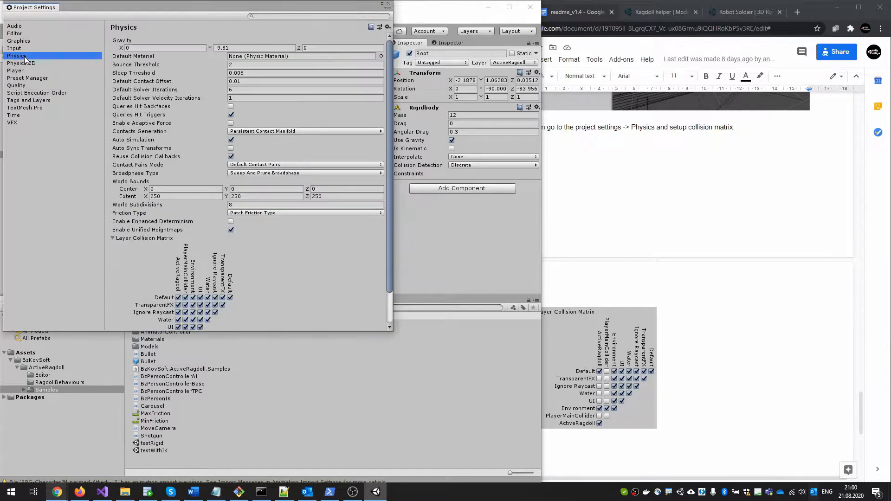
{"action": "scroll", "scroll_direction": "down", "scroll_amount": 3}
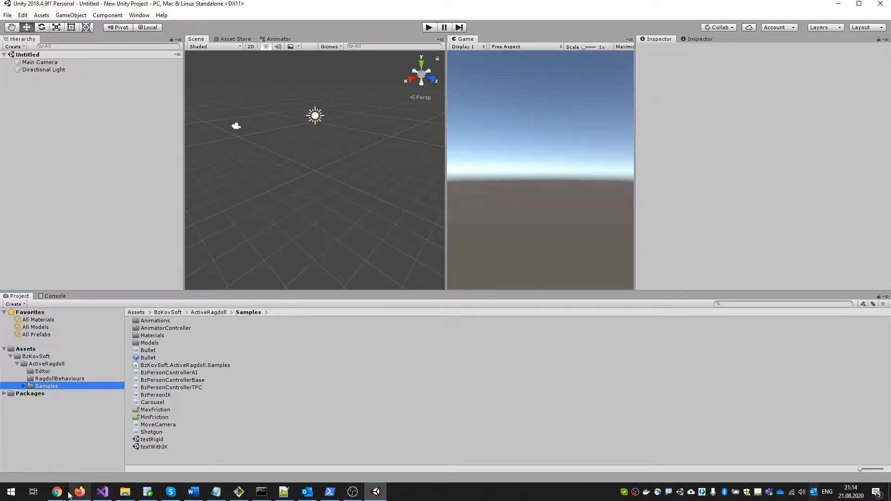
- Import the Robot Soldier package and browse to the Robot_Soldier folder
{"action": "left_click", "coordinate": [57, 492]}
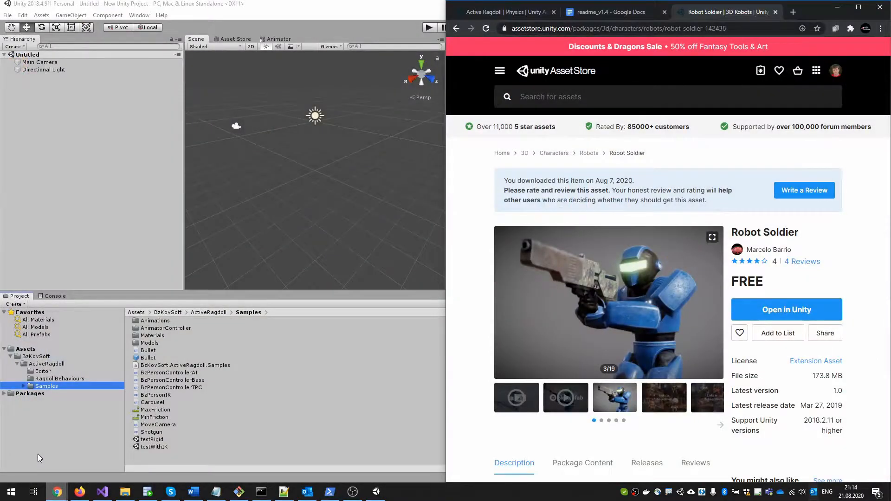
{"action": "left_click", "coordinate": [787, 309]}
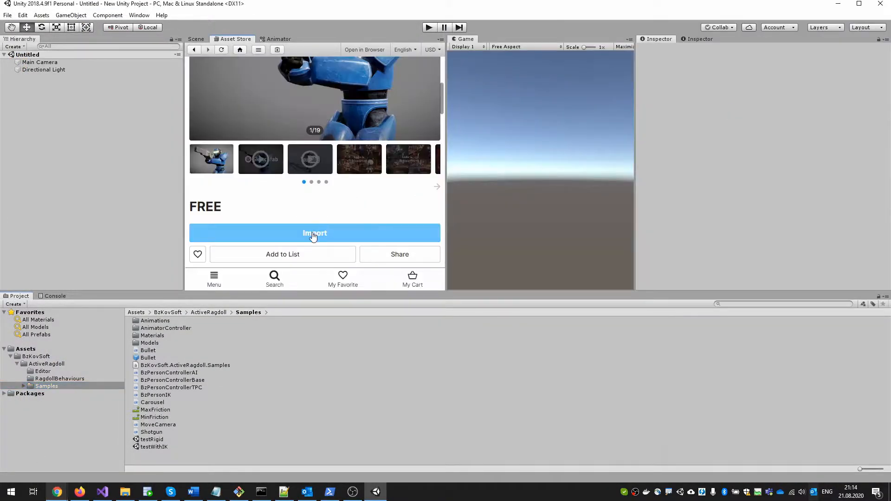
{"action": "left_click", "coordinate": [315, 233]}
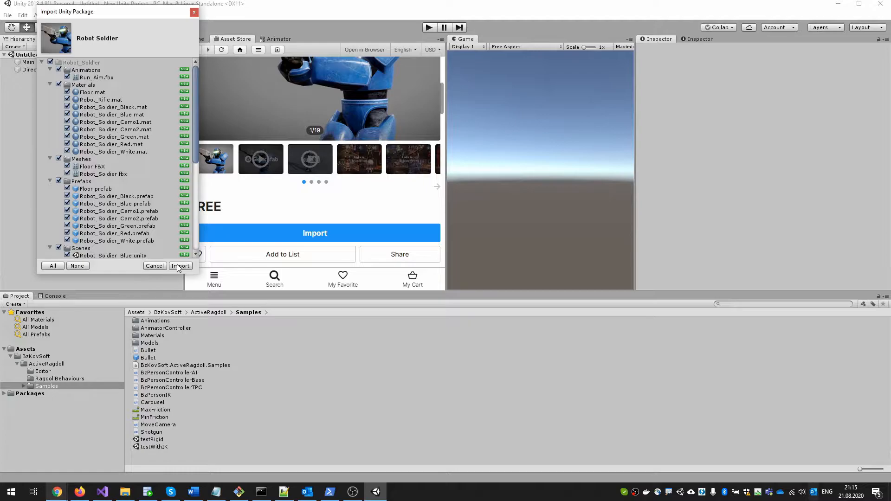
{"action": "left_click", "coordinate": [181, 266]}
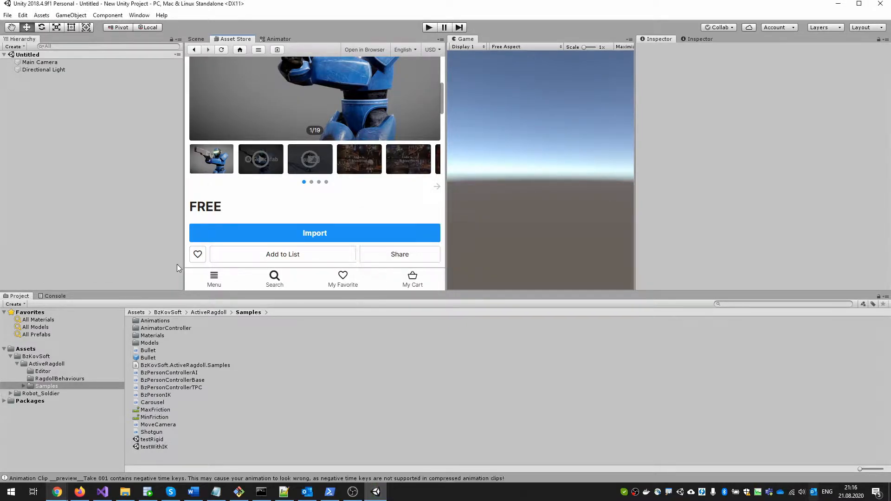
{"action": "left_click", "coordinate": [166, 335]}
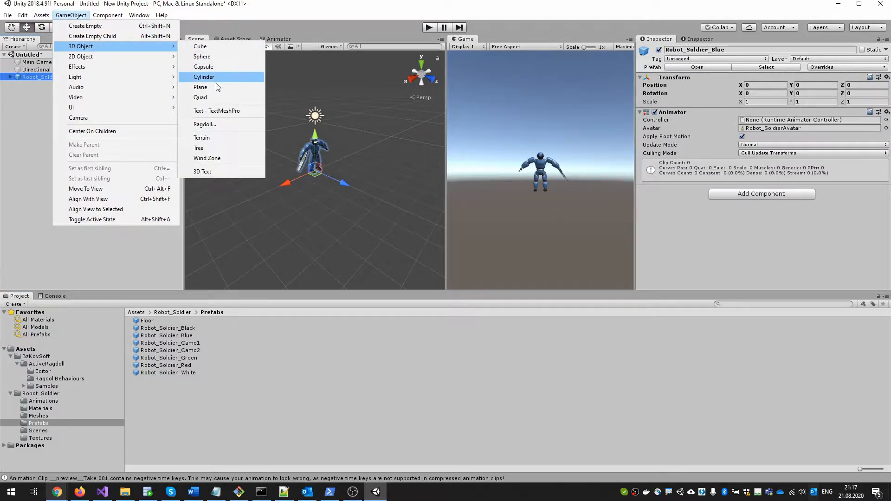
- Add a ground Plane scaled to 100 under Robot_Soldier_Blue
{"action": "left_click", "coordinate": [201, 87]}
{"action": "type", "text": "100"}
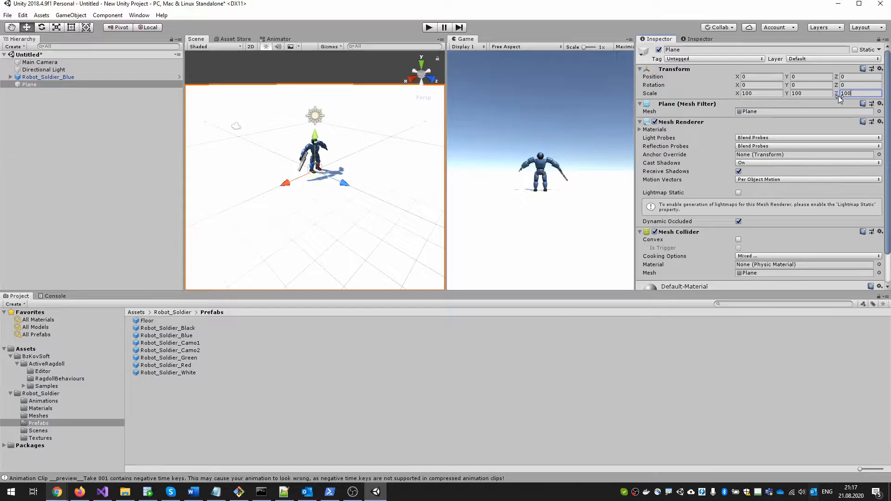
{"action": "left_click", "coordinate": [71, 15]}
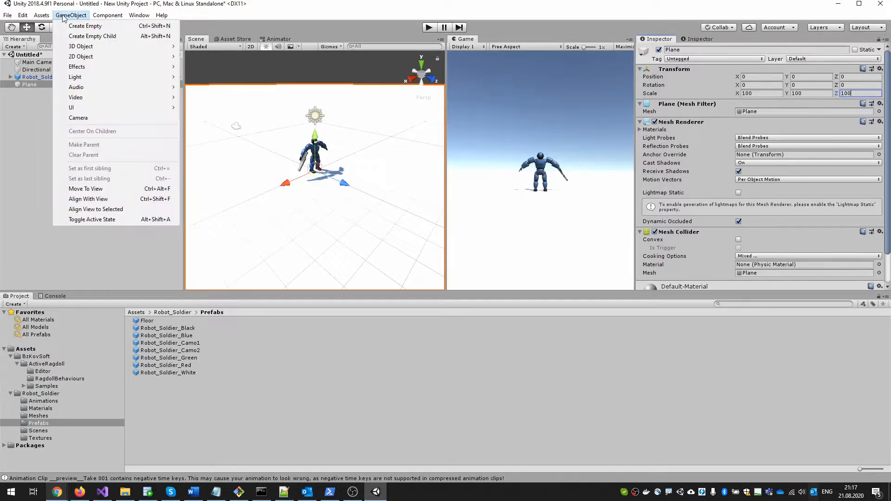
{"action": "mouse_move", "coordinate": [80, 47]}
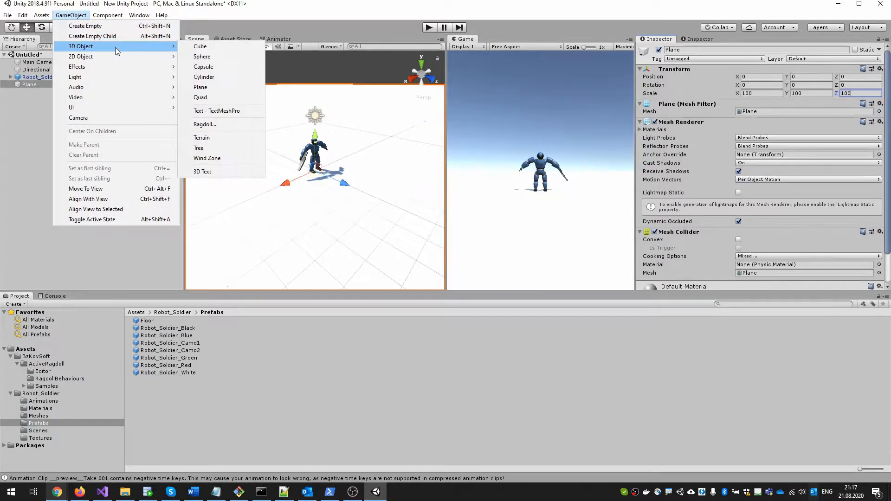
{"action": "mouse_move", "coordinate": [204, 124]}
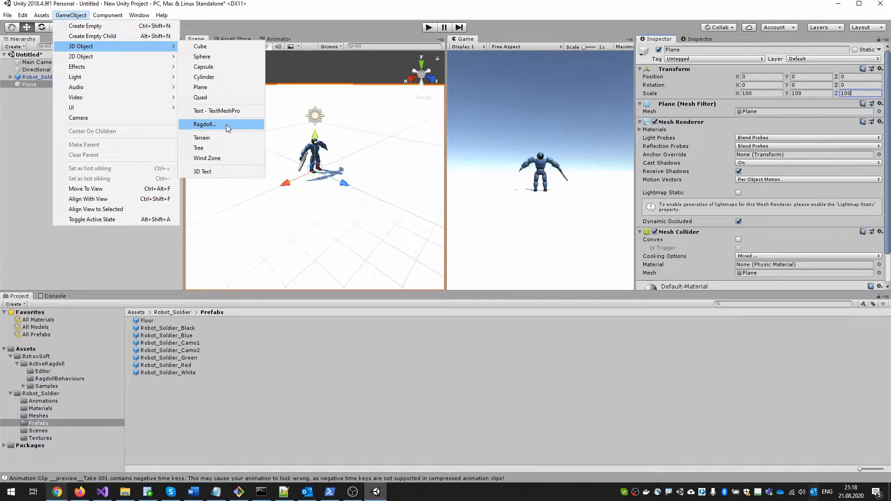
{"action": "left_click", "coordinate": [204, 123]}
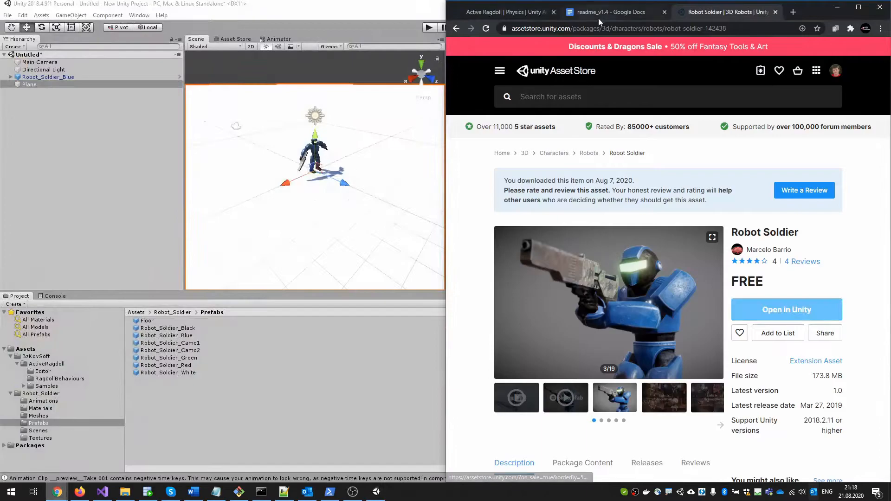
- Import the Ragdoll helper package from its Asset Store page
{"action": "left_click", "coordinate": [609, 11]}
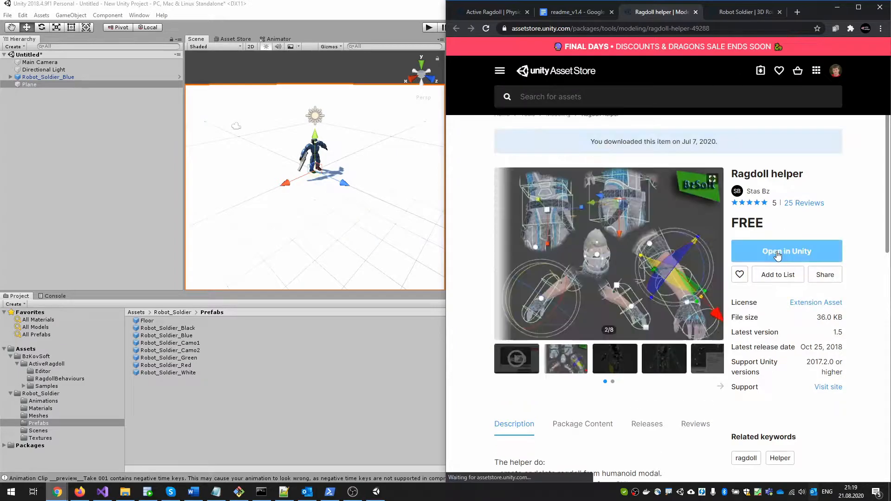
{"action": "left_click", "coordinate": [786, 252]}
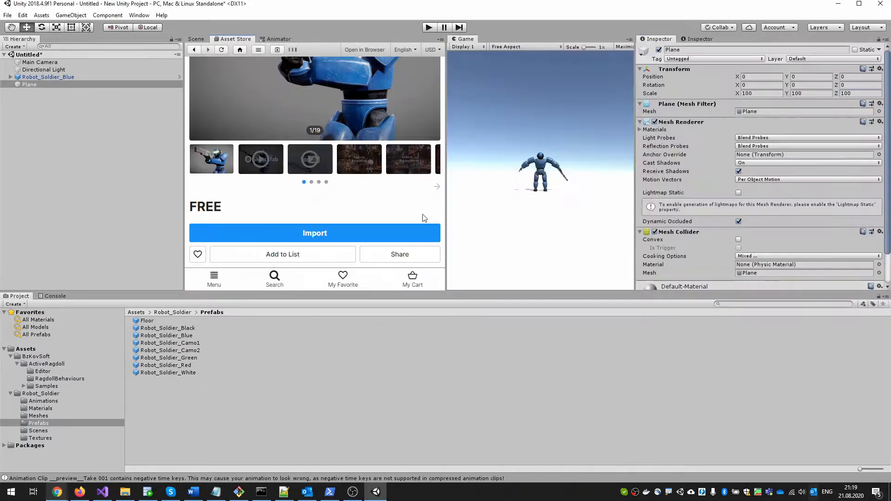
{"action": "left_click", "coordinate": [315, 233]}
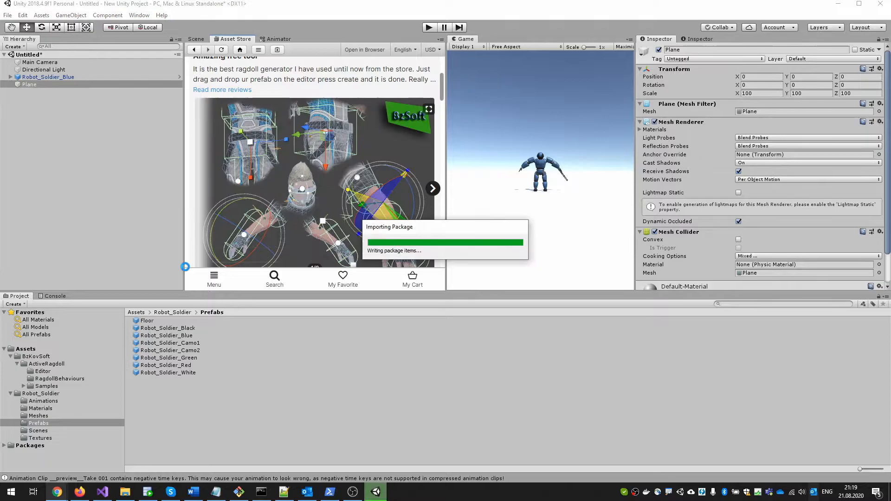
{"action": "left_click", "coordinate": [139, 15]}
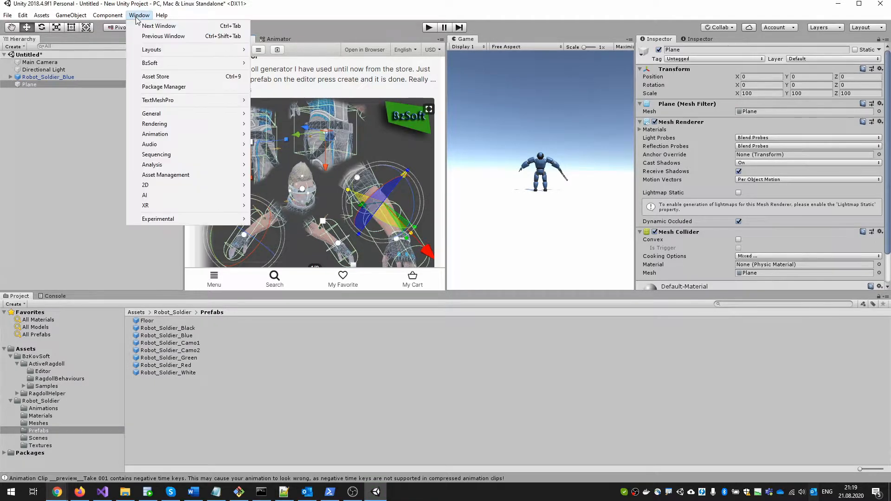
- Generate ragdoll colliders for Robot_Soldier_Blue with Window > BzSoft > Ragdoll Helper
{"action": "left_click", "coordinate": [139, 16]}
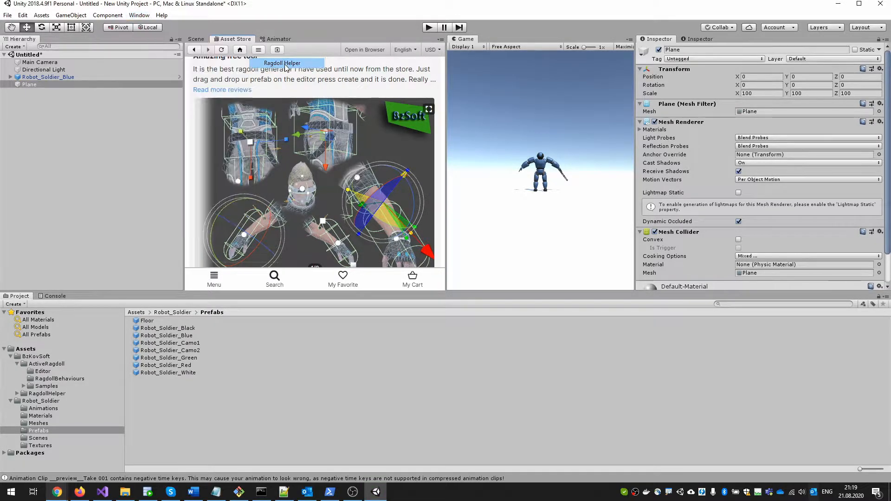
{"action": "left_click", "coordinate": [196, 39]}
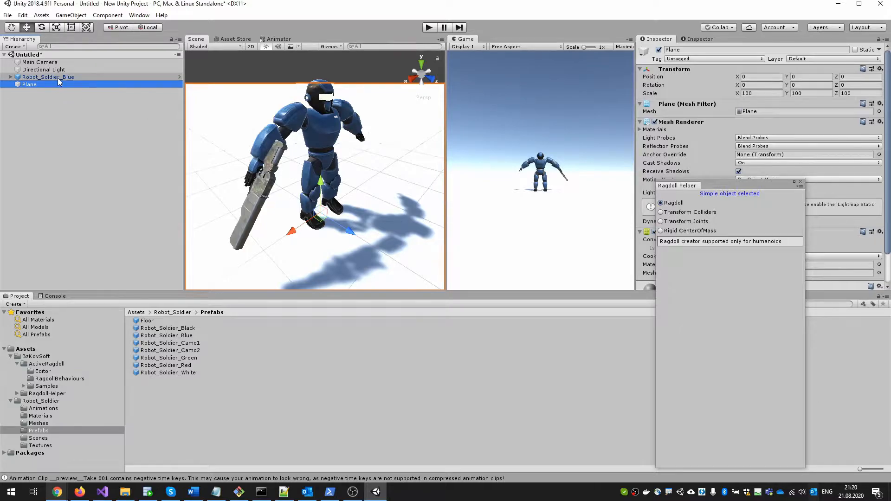
{"action": "left_click", "coordinate": [48, 77]}
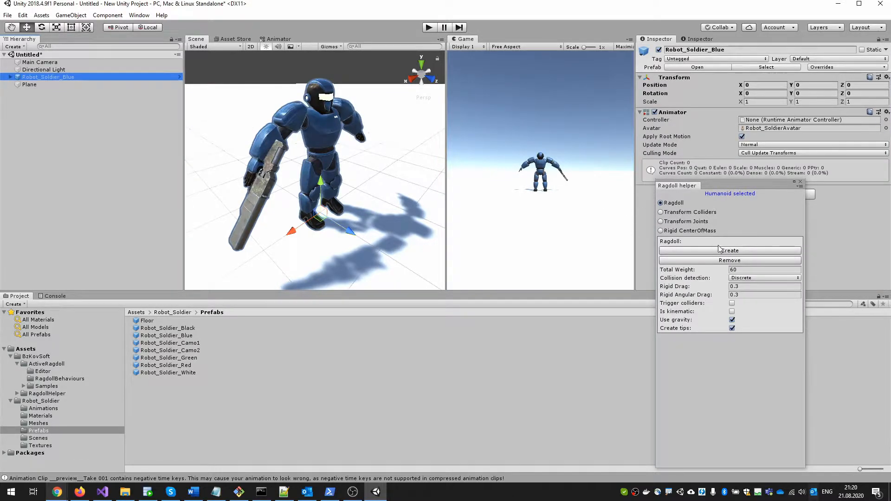
{"action": "left_click", "coordinate": [660, 212]}
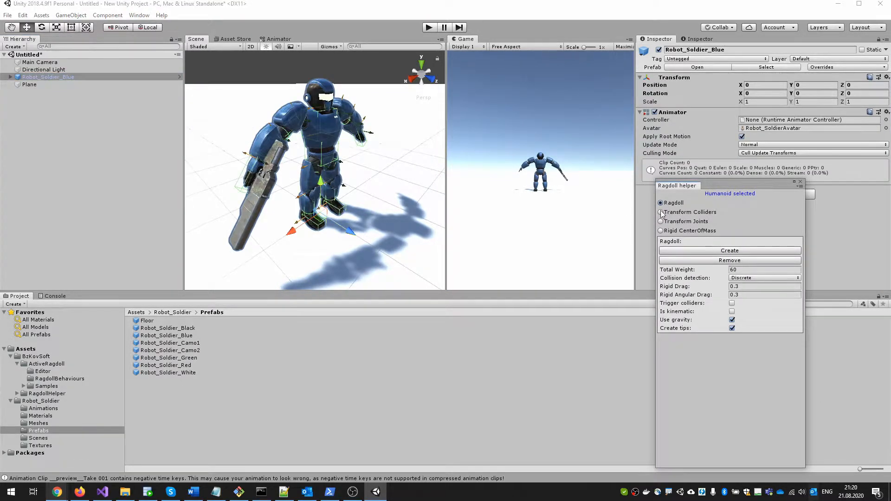
{"action": "left_click", "coordinate": [661, 212]}
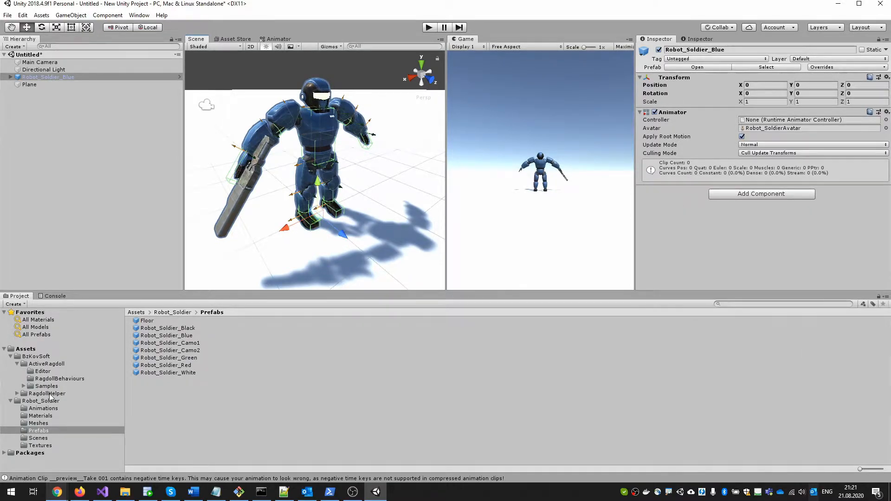
- Assign the Robot_Soldier_Body controller and attach a Bz Ragdoll component with Hips as ragdoll rigid
{"action": "left_click", "coordinate": [46, 386]}
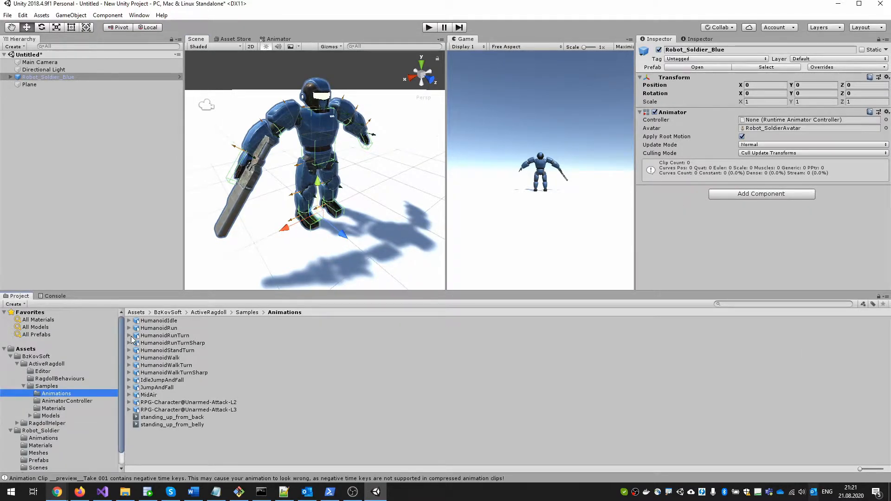
{"action": "left_click", "coordinate": [129, 359]}
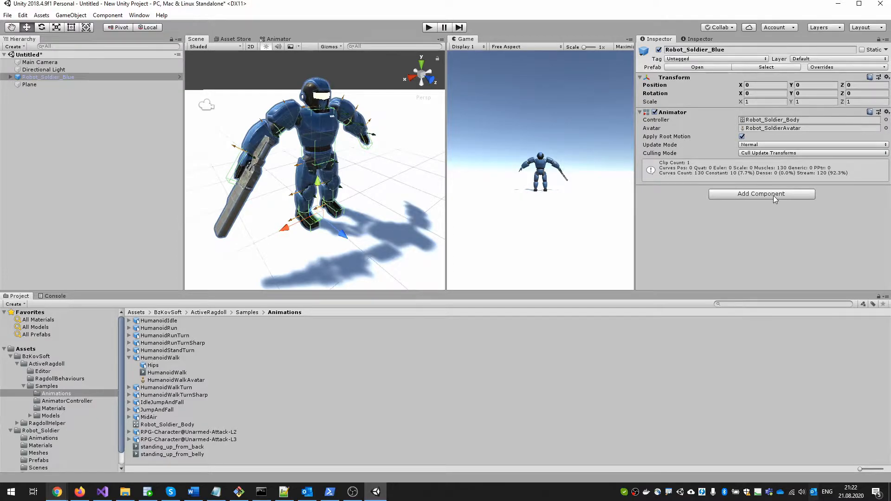
{"action": "left_click", "coordinate": [761, 194]}
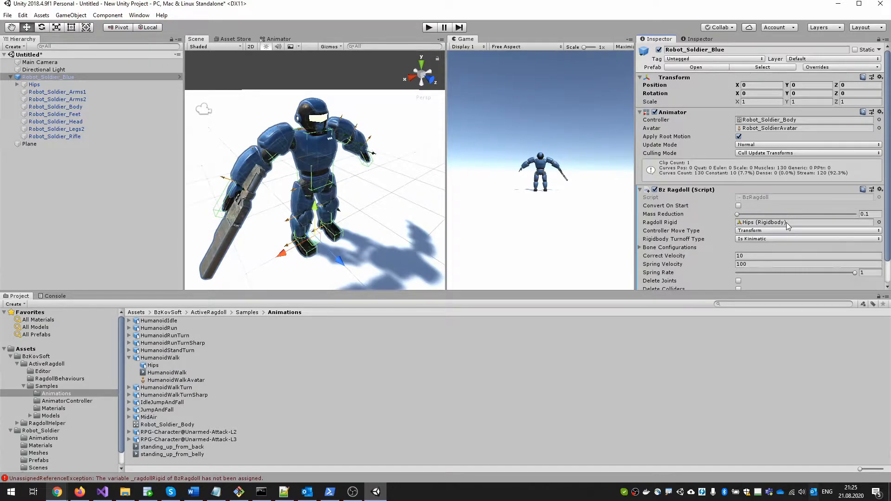
{"action": "mouse_move", "coordinate": [638, 99]}
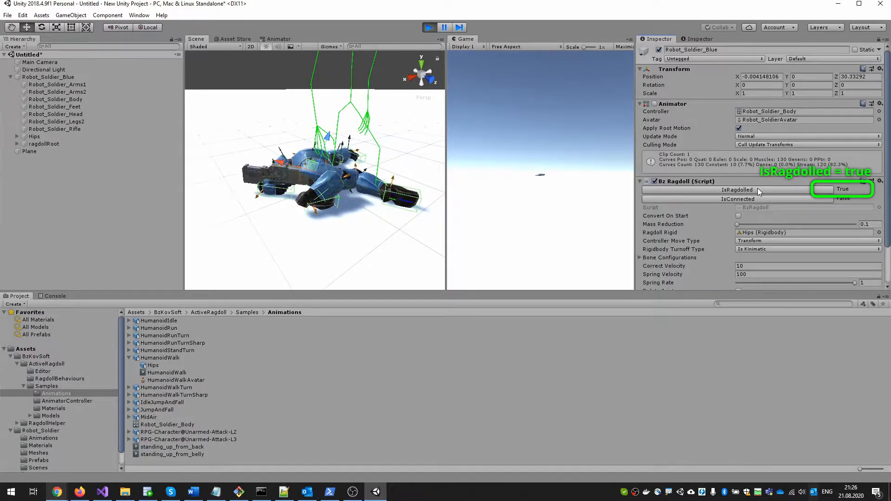
{"action": "left_click", "coordinate": [823, 189]}
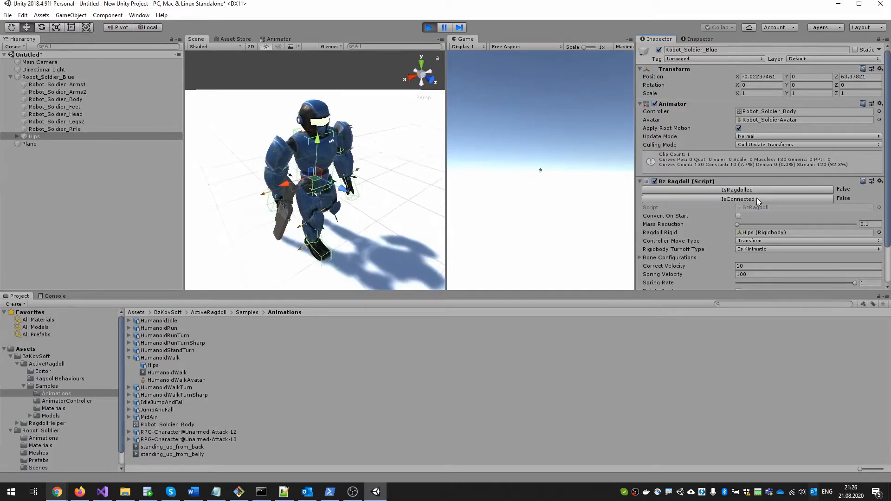
{"action": "left_click", "coordinate": [443, 27]}
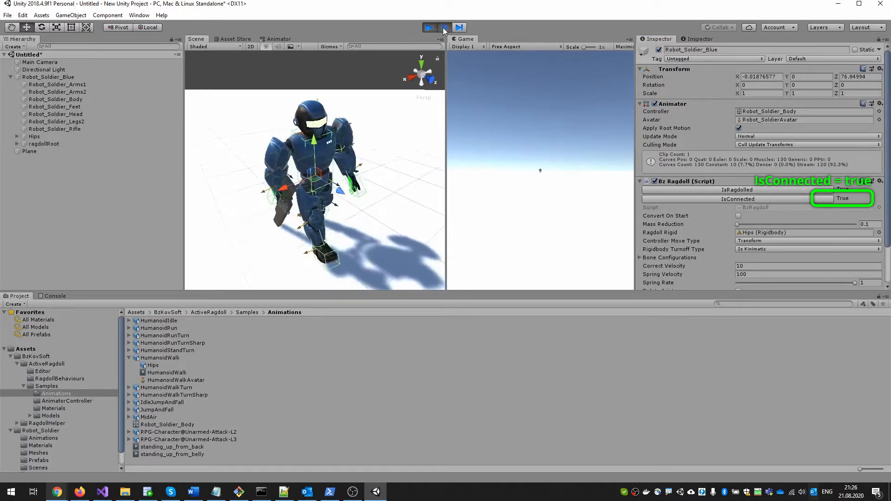
{"action": "left_click", "coordinate": [444, 27]}
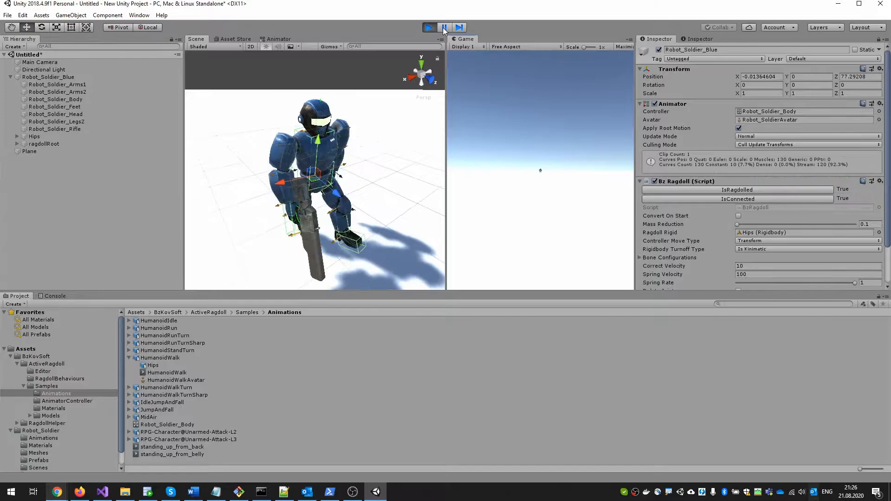
{"action": "left_click", "coordinate": [444, 27]}
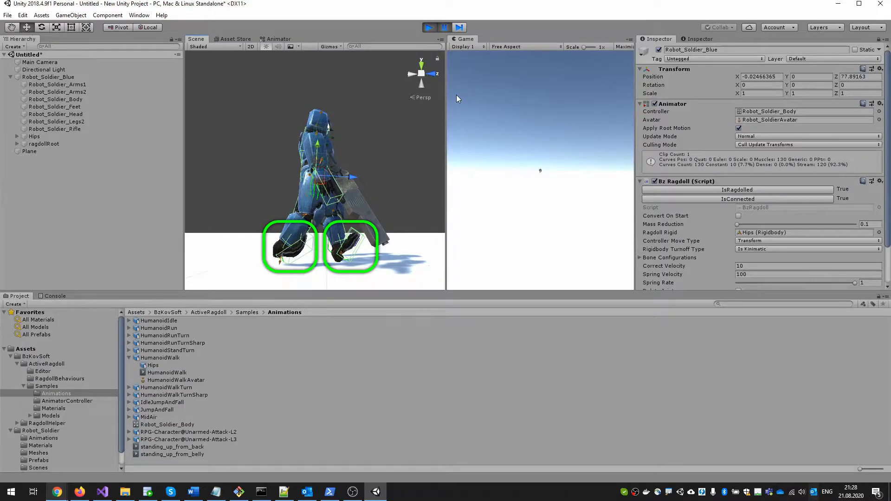
{"action": "left_click", "coordinate": [444, 27]}
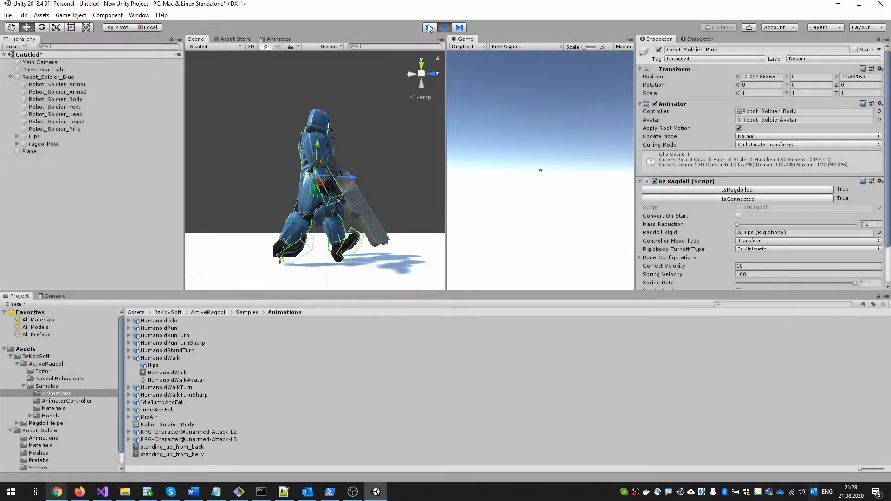
{"action": "left_click", "coordinate": [428, 27]}
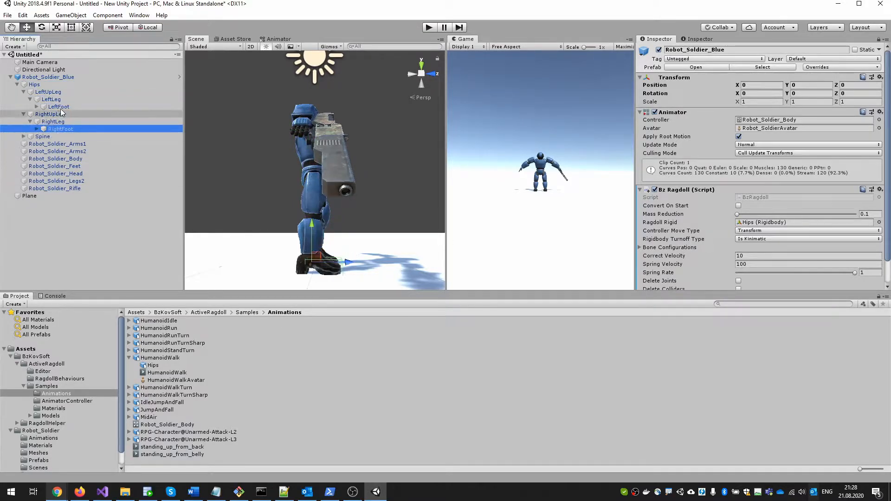
- Give LeftFoot and RightFoot colliders the MinFriction material and play-test the walk
{"action": "left_click", "coordinate": [58, 106]}
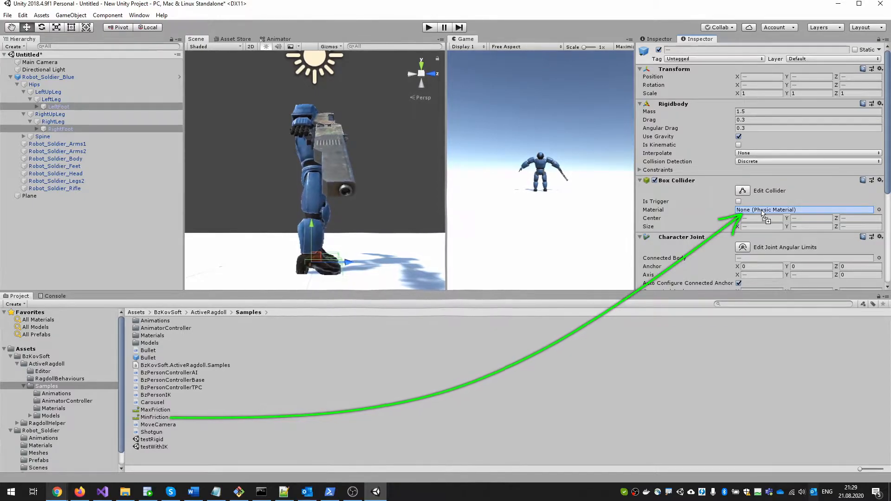
{"action": "left_click_drag", "start_coordinate": [154, 417], "coordinate": [801, 210]}
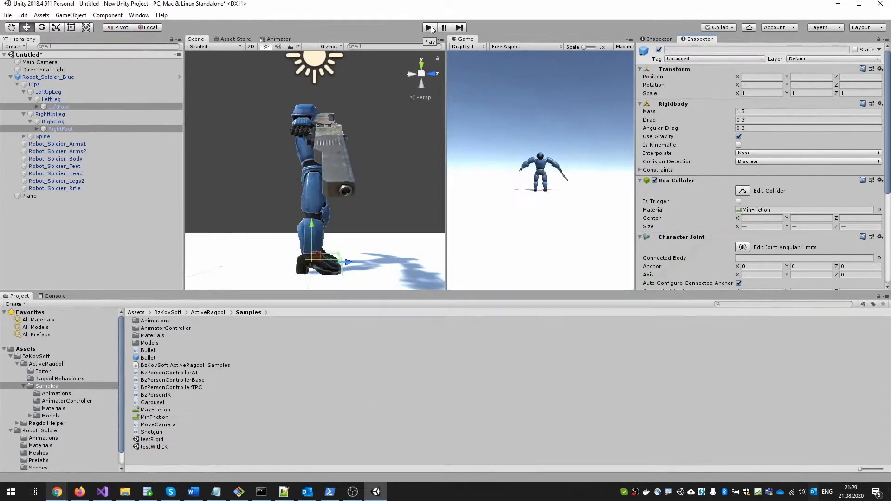
{"action": "left_click", "coordinate": [429, 27]}
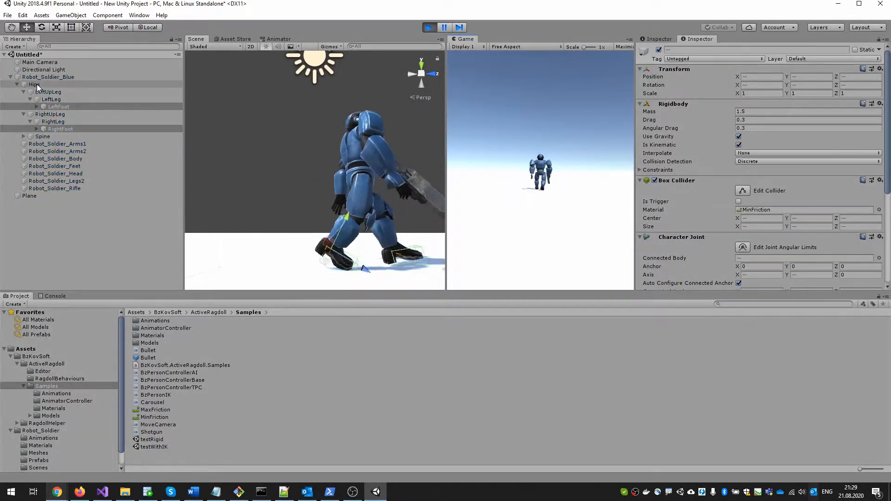
{"action": "left_click", "coordinate": [33, 85]}
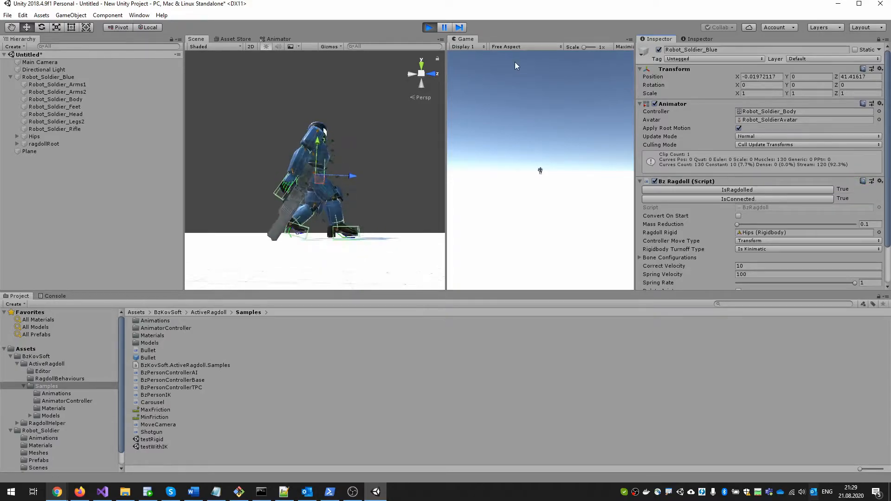
{"action": "left_click", "coordinate": [429, 27]}
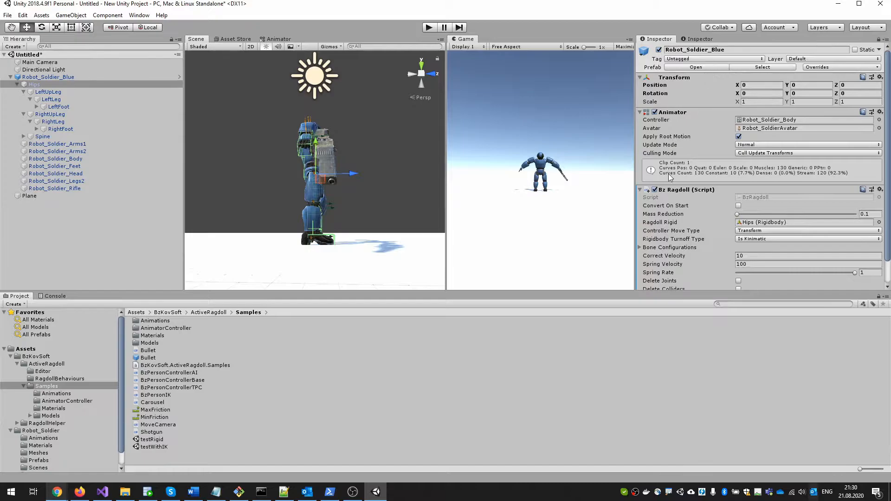
{"action": "mouse_move", "coordinate": [648, 257]}
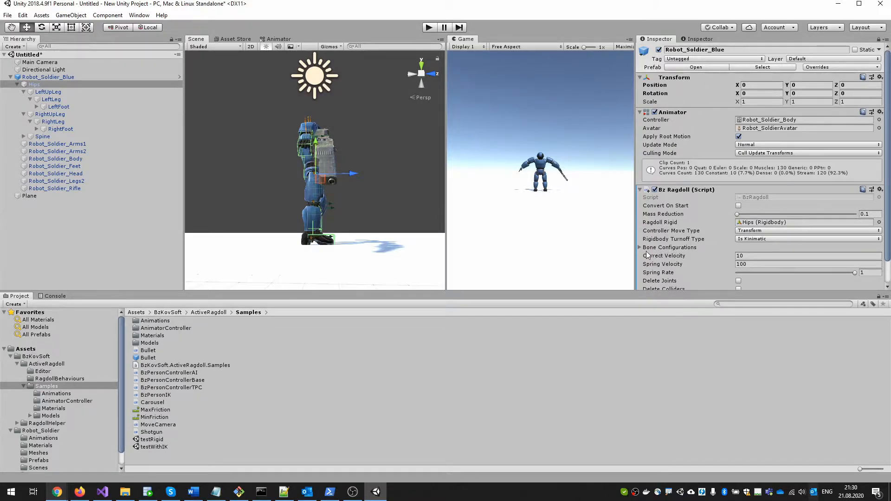
- Set two bone configurations, LeftFoot and RightFoot, each with Max Angle 45
{"action": "left_click", "coordinate": [641, 247]}
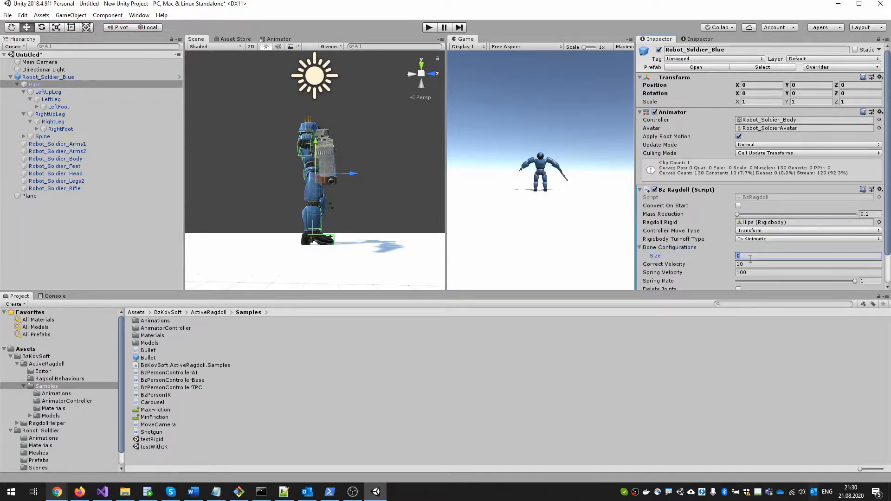
{"action": "type", "text": "2"}
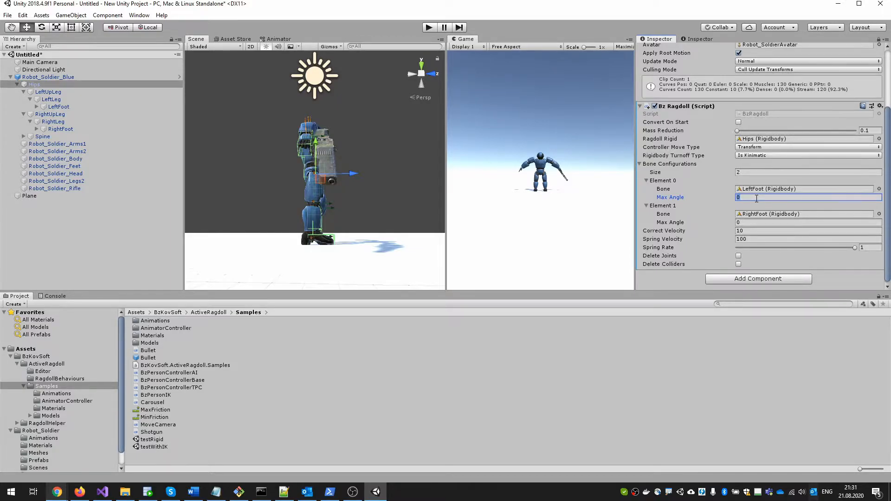
{"action": "type", "text": "45"}
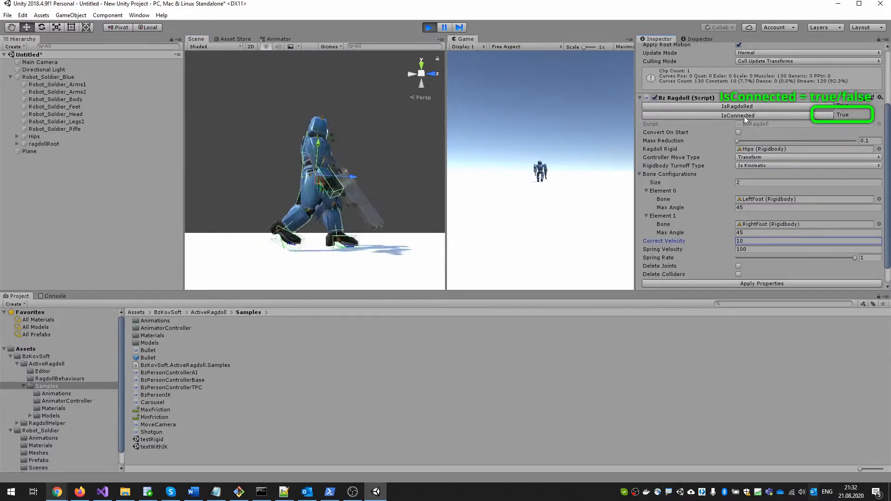
- Play-test the ragdoll, toggling IsConnected off and back on
{"action": "left_click", "coordinate": [824, 116]}
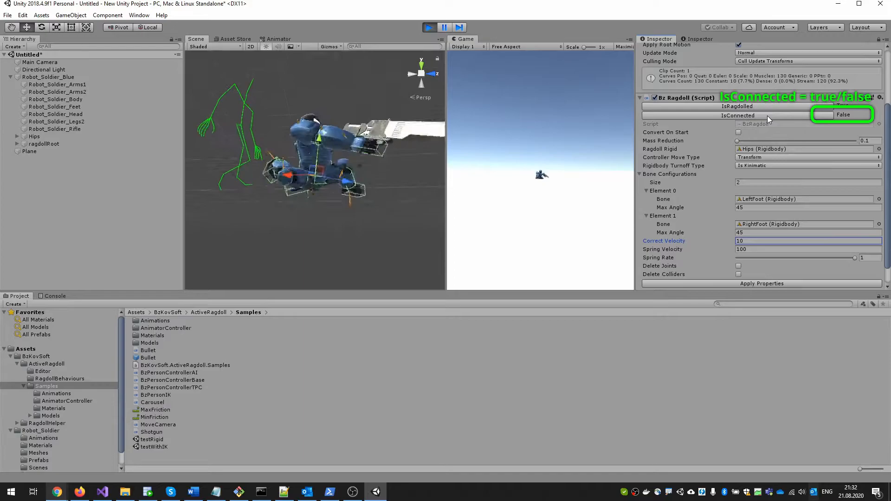
{"action": "left_click", "coordinate": [842, 115]}
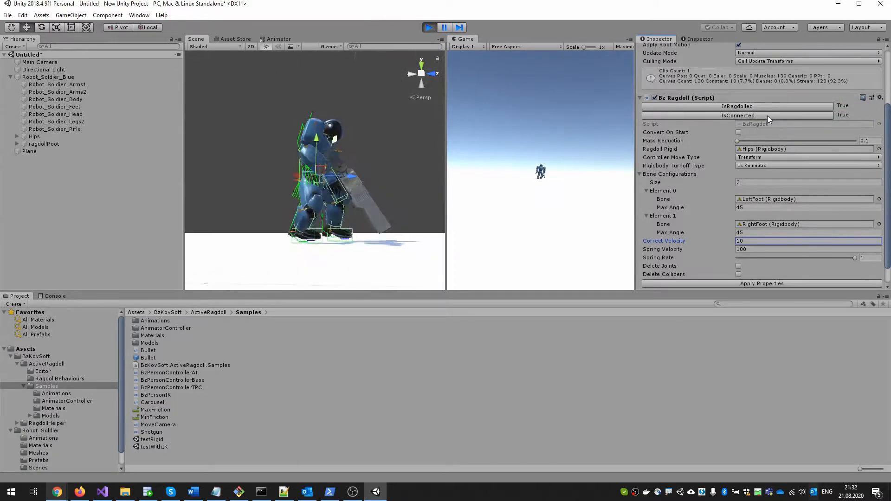
{"action": "left_click", "coordinate": [843, 115]}
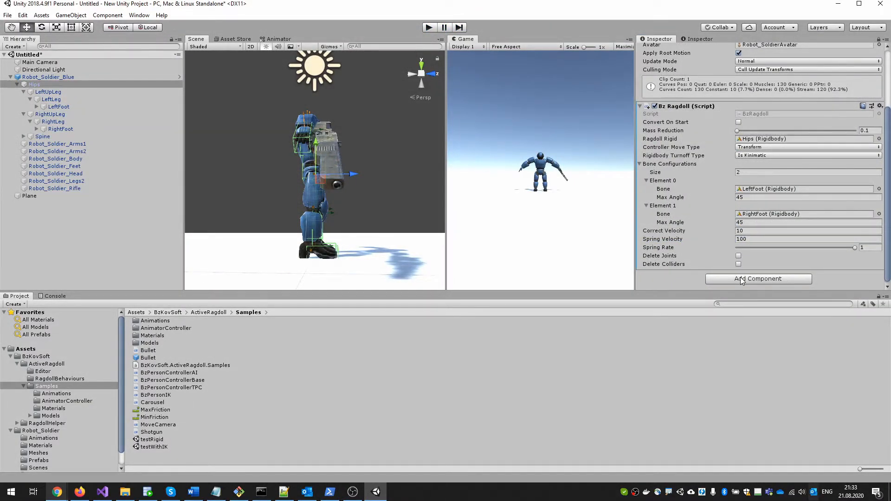
- Add Get Up Animation Behaviour with standing_up_from_belly and standing_up_from_back clips
{"action": "left_click", "coordinate": [758, 279]}
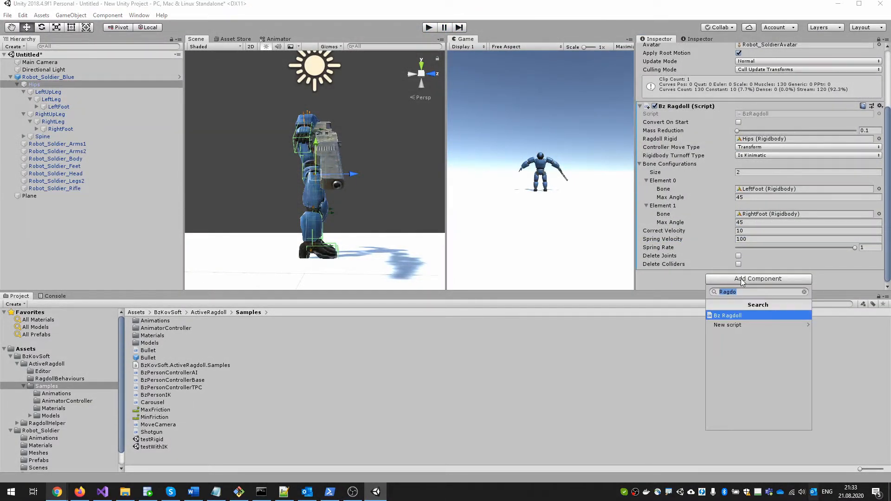
{"action": "type", "text": "Getu"}
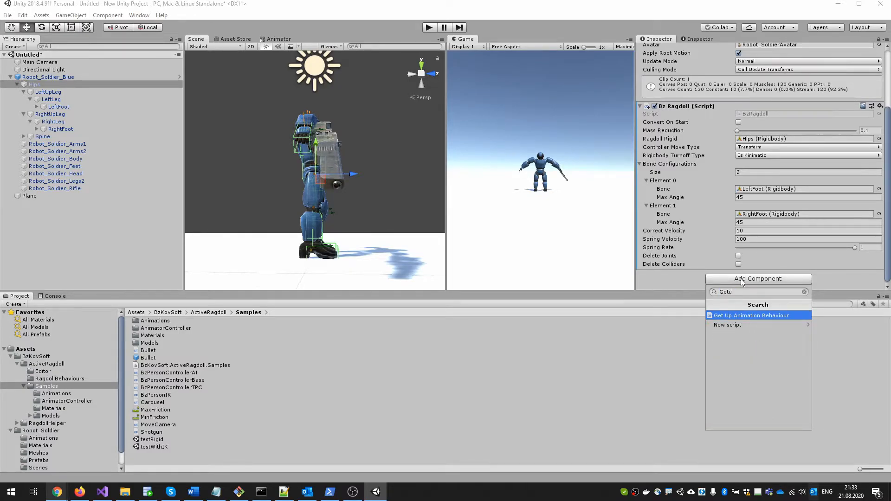
{"action": "left_click", "coordinate": [751, 316]}
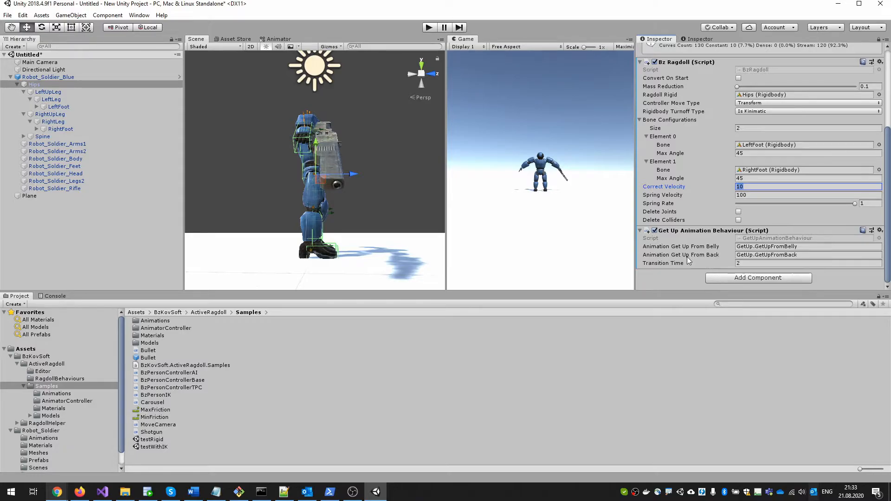
{"action": "mouse_move", "coordinate": [713, 254]}
{"action": "type", "text": "Bala"}
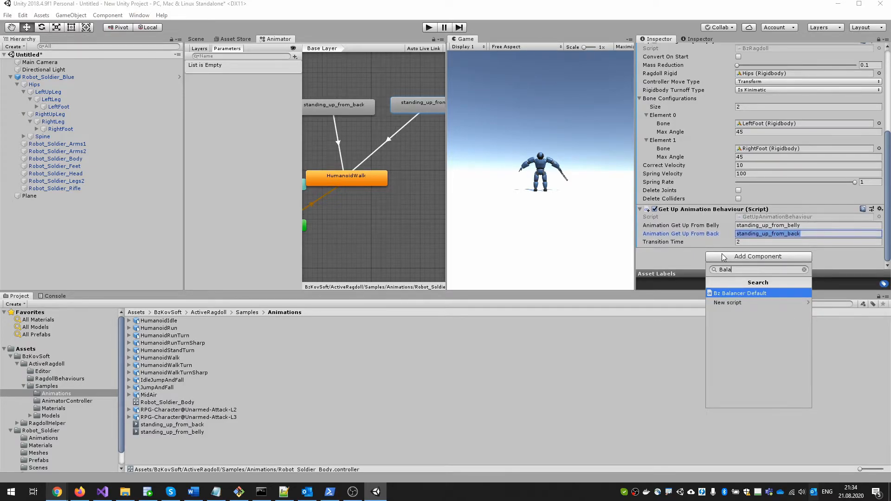
- Add a Bz Balancer Default component and play-test the robot
{"action": "left_click", "coordinate": [740, 292]}
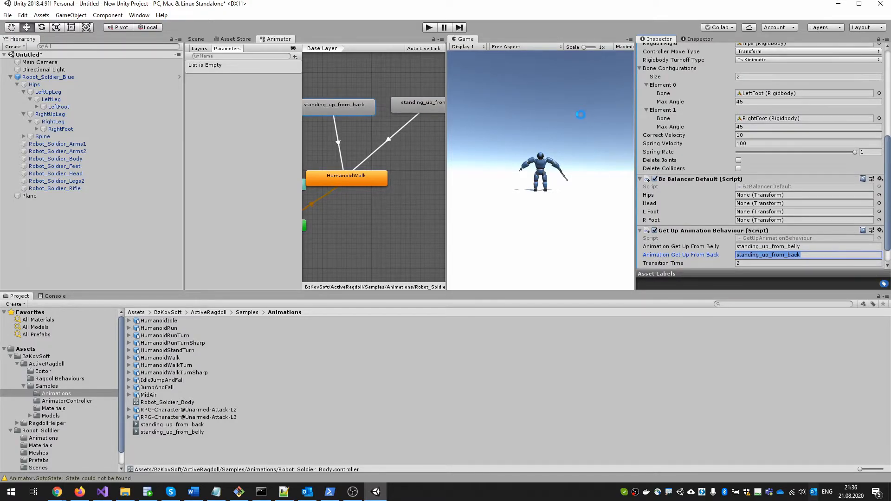
{"action": "left_click", "coordinate": [429, 27]}
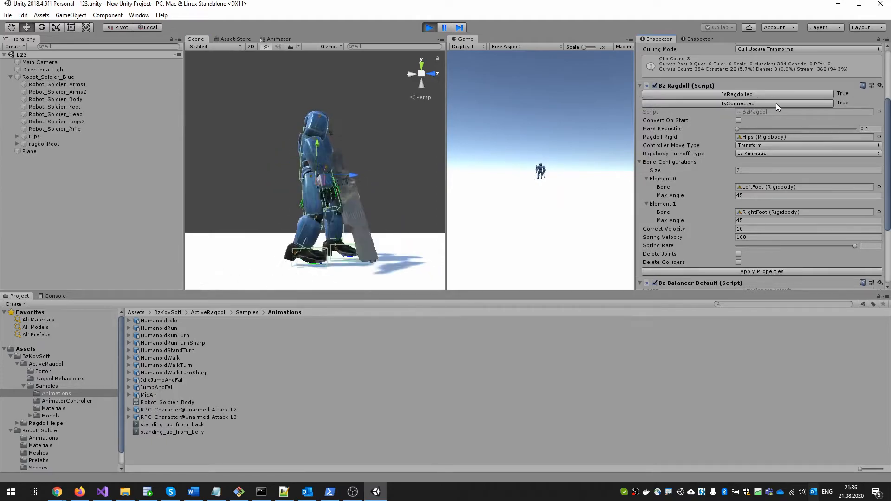
- Toggle IsConnected to drop the ragdoll, watch it collapse, then reconnect it to the animation
{"action": "left_click", "coordinate": [738, 103]}
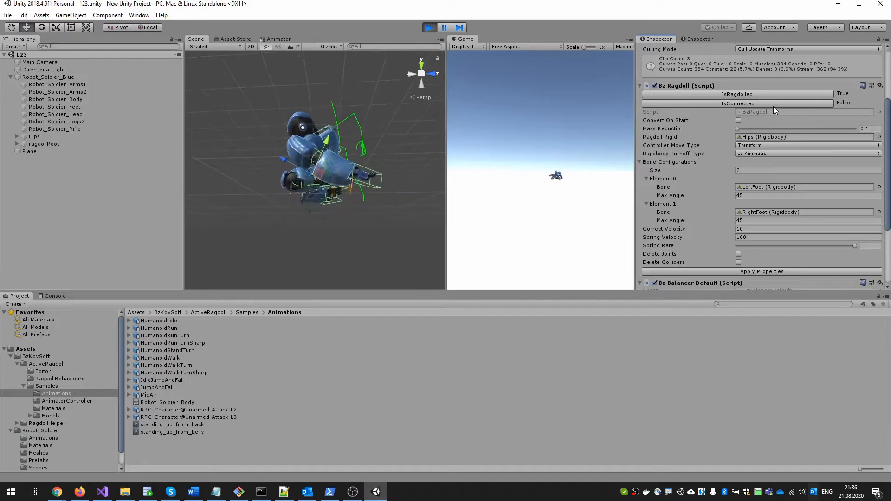
{"action": "left_click", "coordinate": [738, 103]}
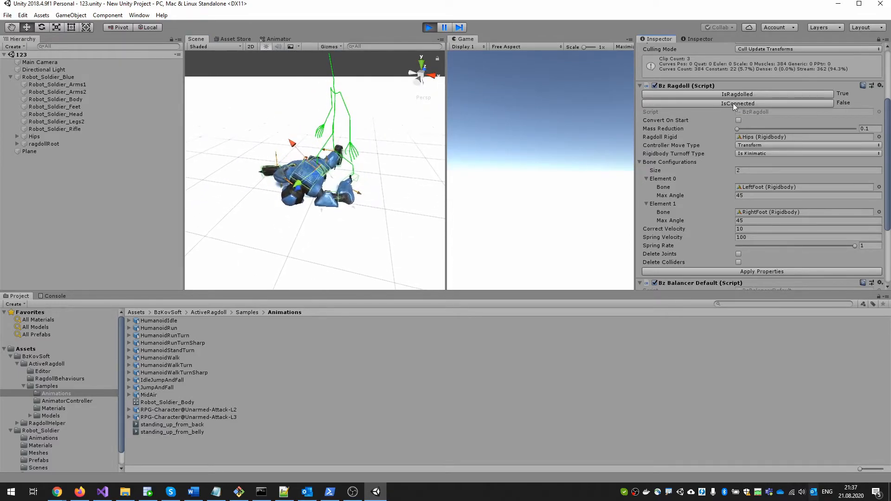
{"action": "left_click", "coordinate": [737, 104]}
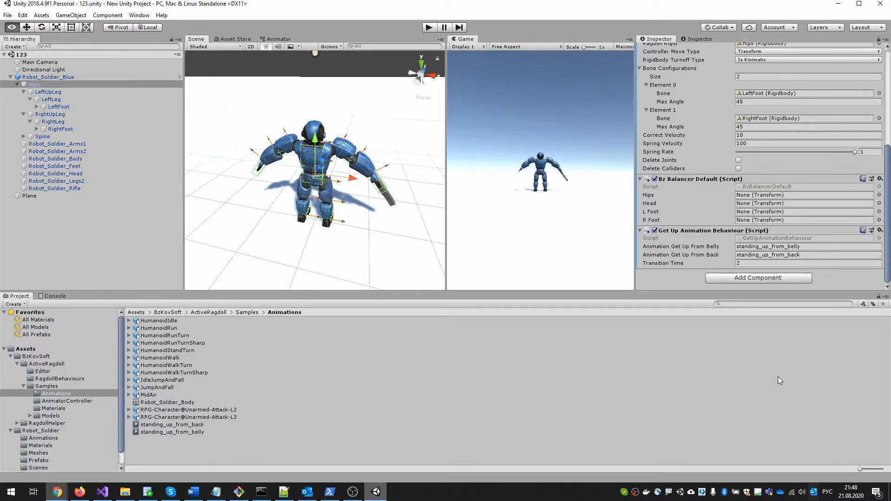
- Edit the Bz Balancer Default script and trace BalanceVelocity's references into BzPersonControllerBase.cs
{"action": "left_click", "coordinate": [879, 179]}
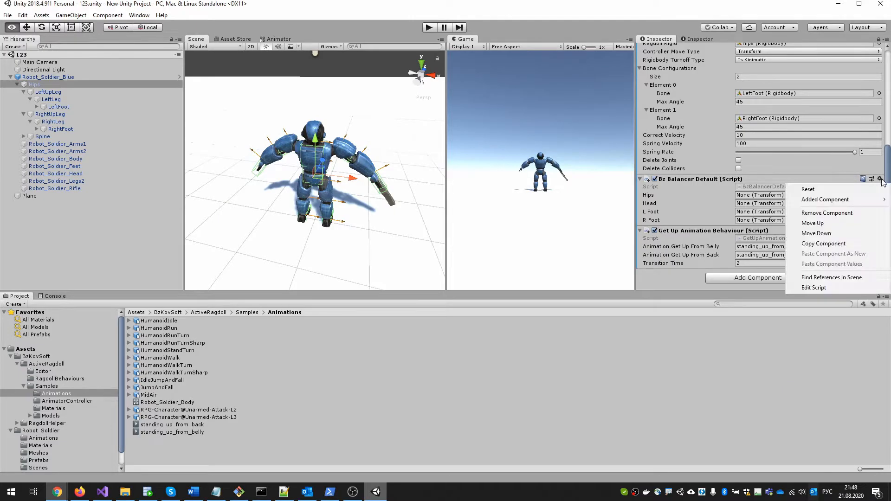
{"action": "left_click", "coordinate": [814, 287]}
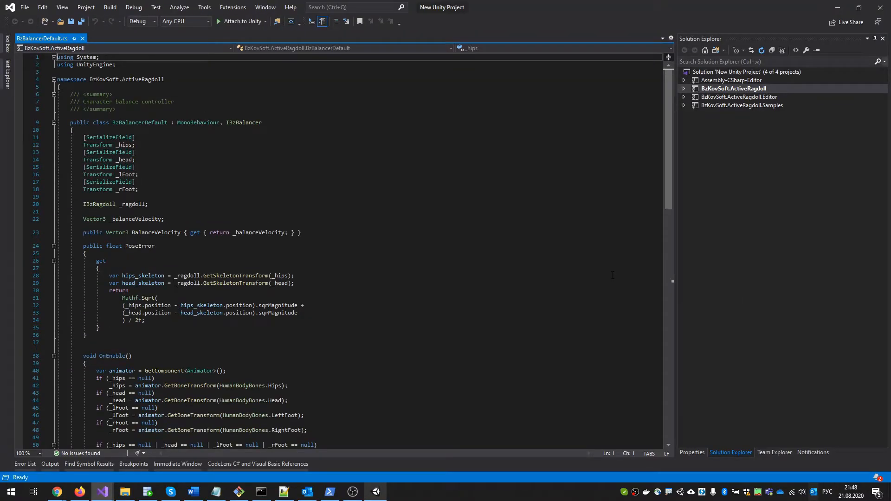
{"action": "left_click", "coordinate": [245, 122]}
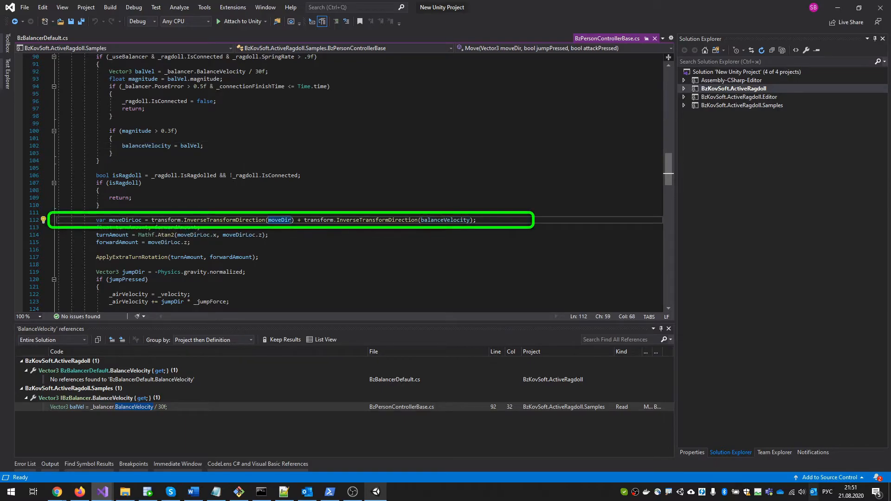
{"action": "scroll", "scroll_direction": "down", "scroll_amount": 3}
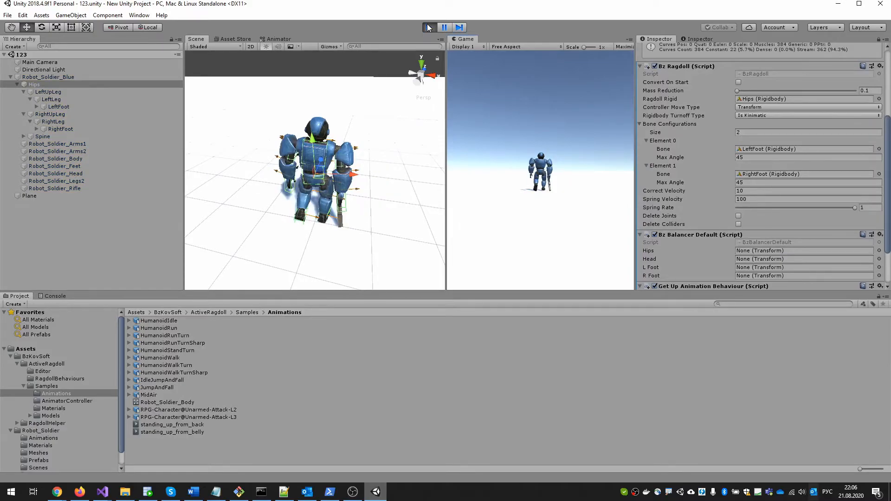
- Play-test Correct Velocity at 0, restore it to 10, then end the play session
{"action": "left_click", "coordinate": [430, 27]}
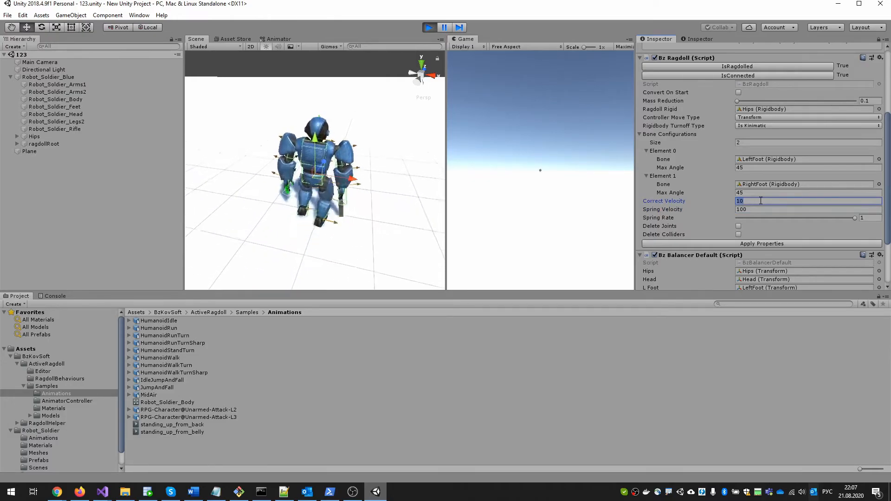
{"action": "type", "text": "0"}
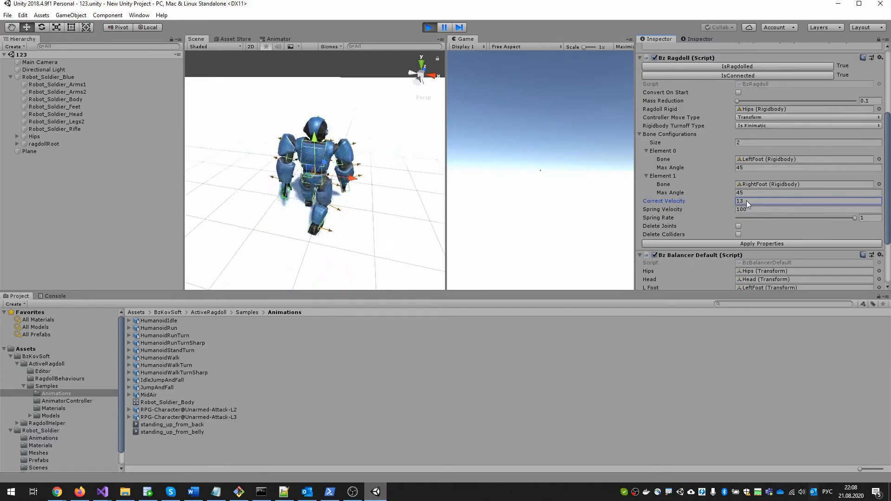
{"action": "type", "text": "10"}
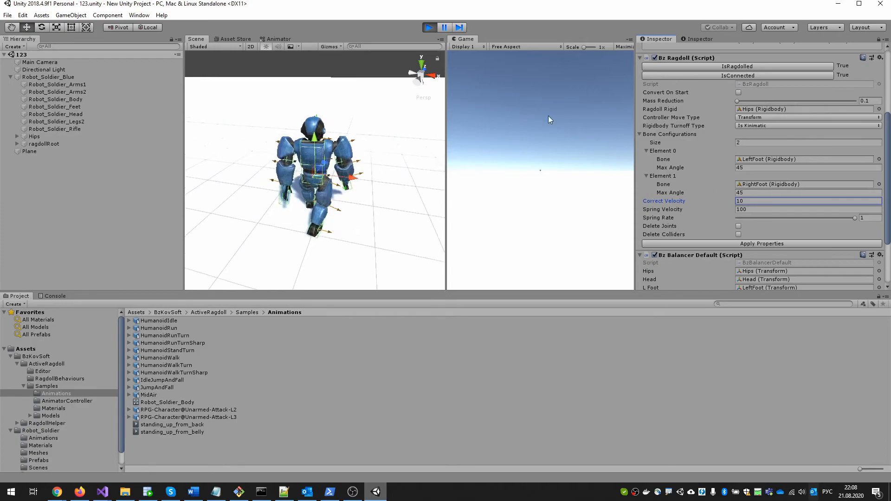
{"action": "left_click", "coordinate": [429, 27]}
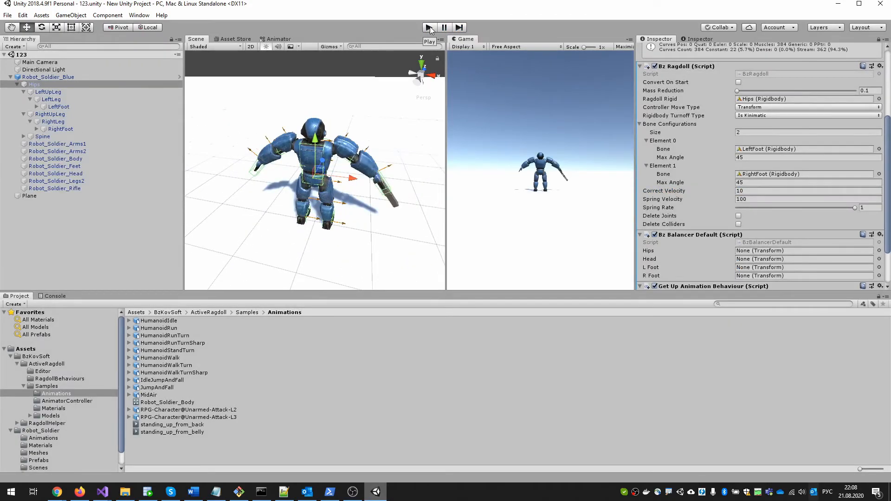